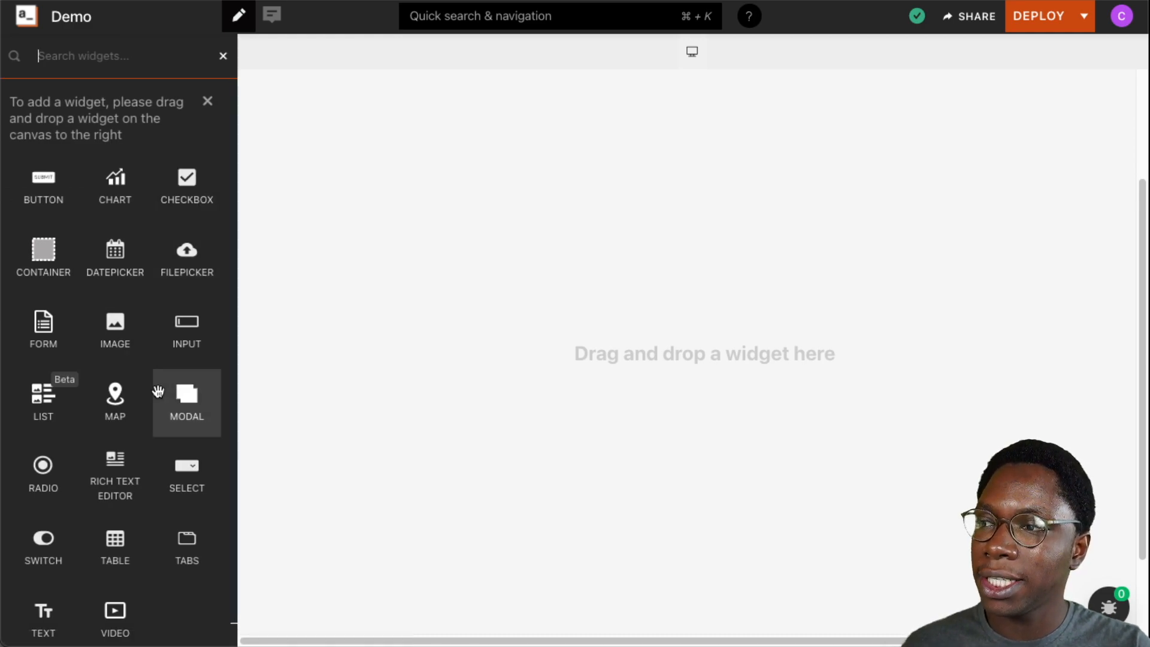
pyautogui.moveTo(109, 514)
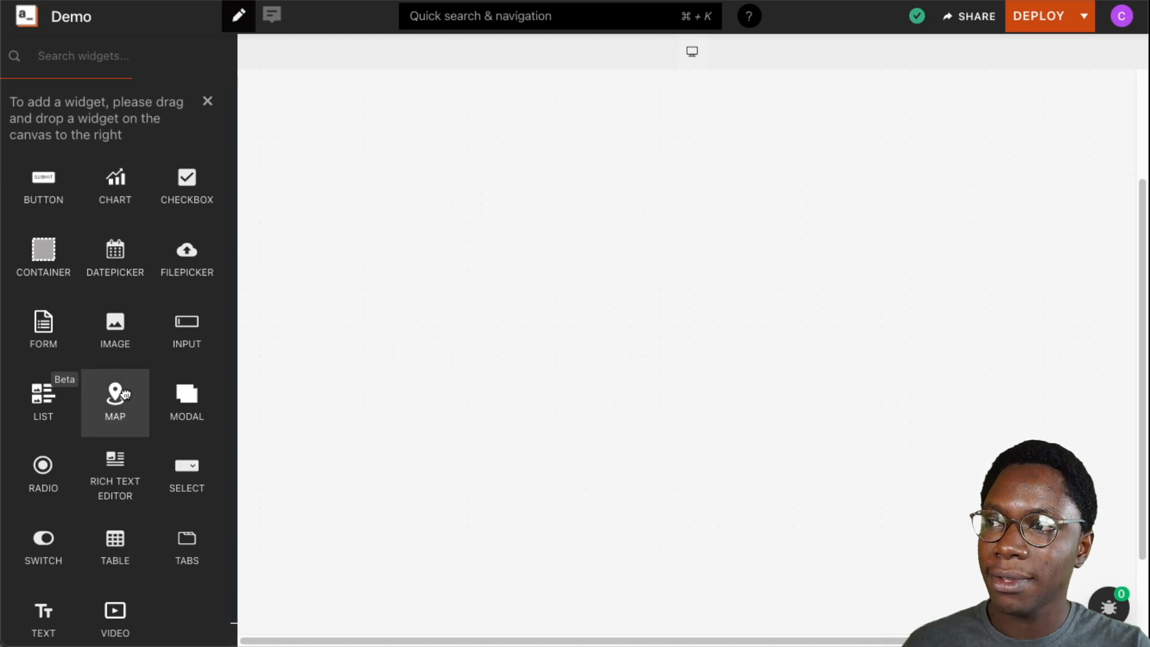
# Step: Place a Maps widget onto the empty canvas
pyautogui.moveTo(115, 397); pyautogui.dragTo(491, 308)
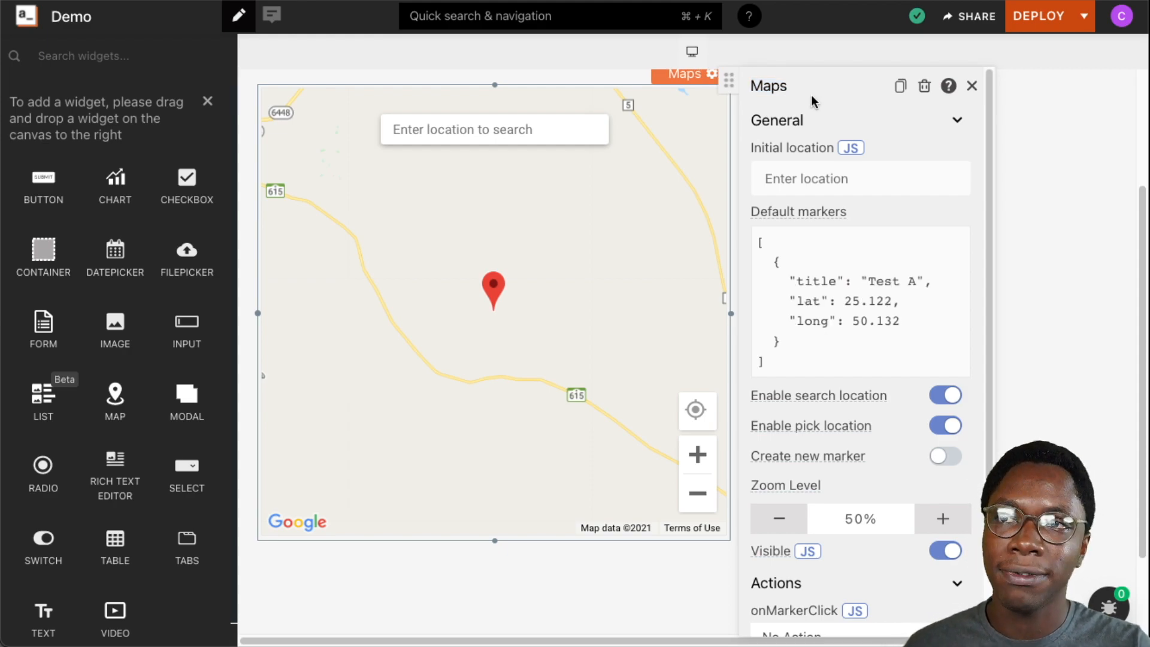
pyautogui.moveTo(831, 214)
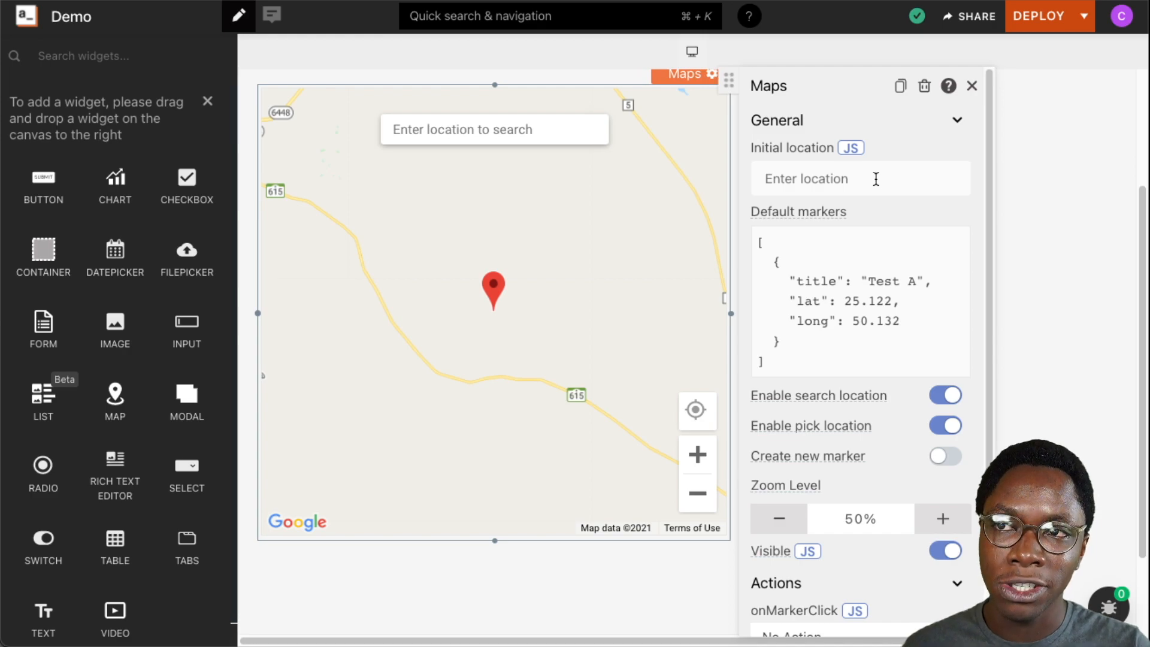
# Step: Set the map's initial location to Paris, France (lat 48.856614, long 2.3522219)
pyautogui.click(860, 178)
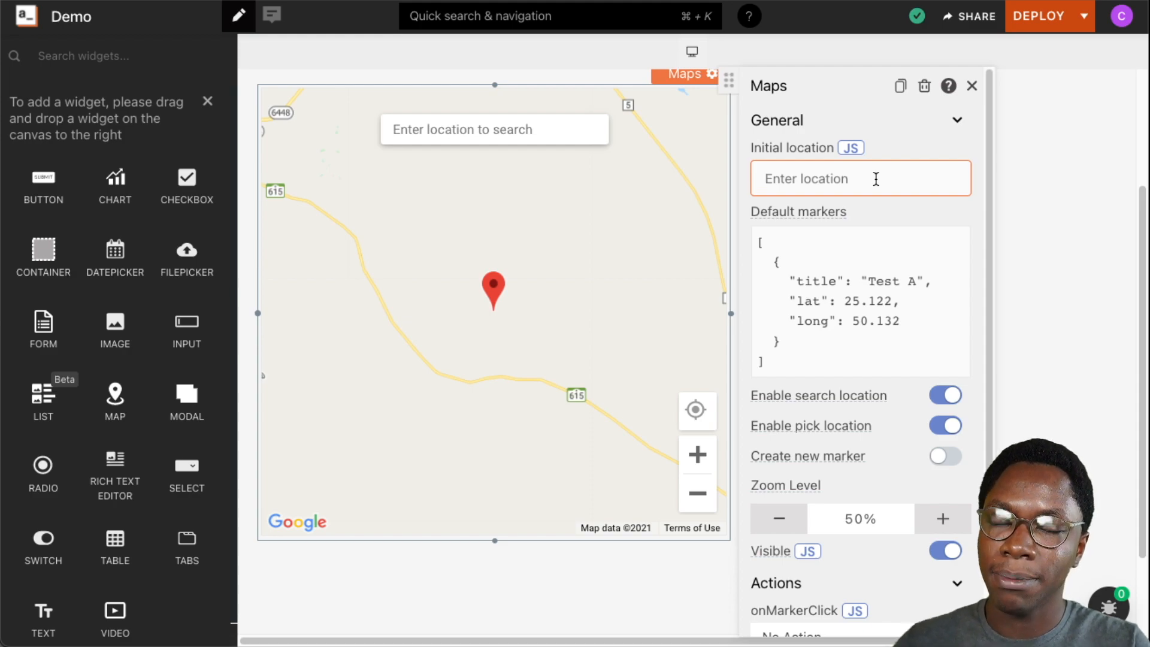
pyautogui.write('p')
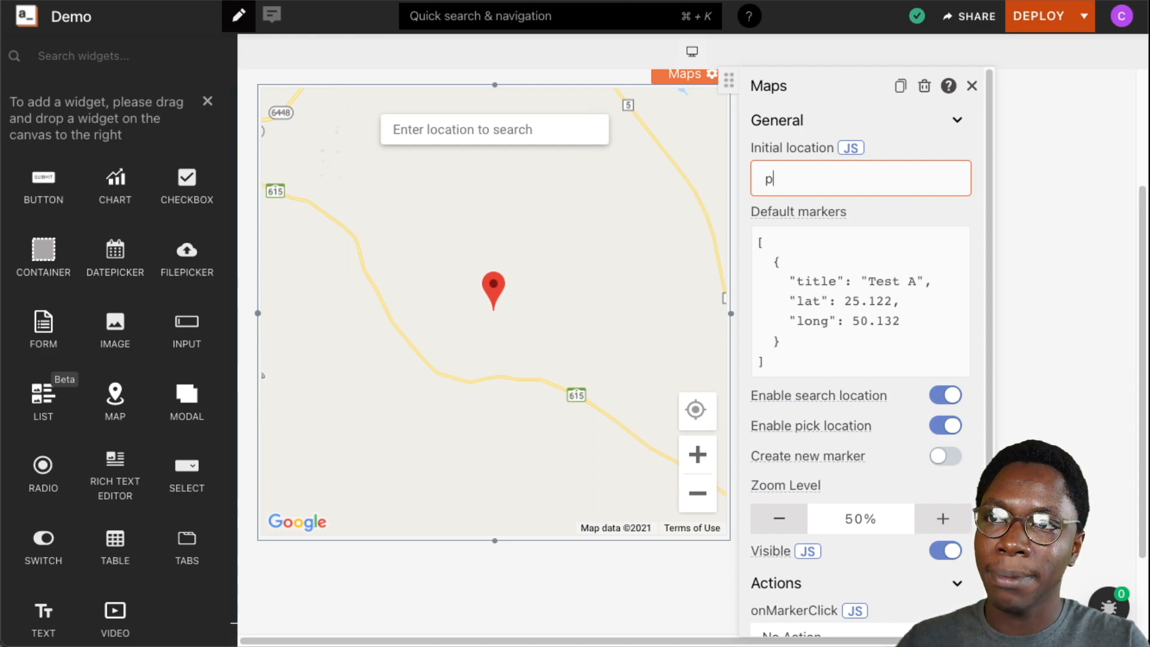
pyautogui.write('Paris, France"')
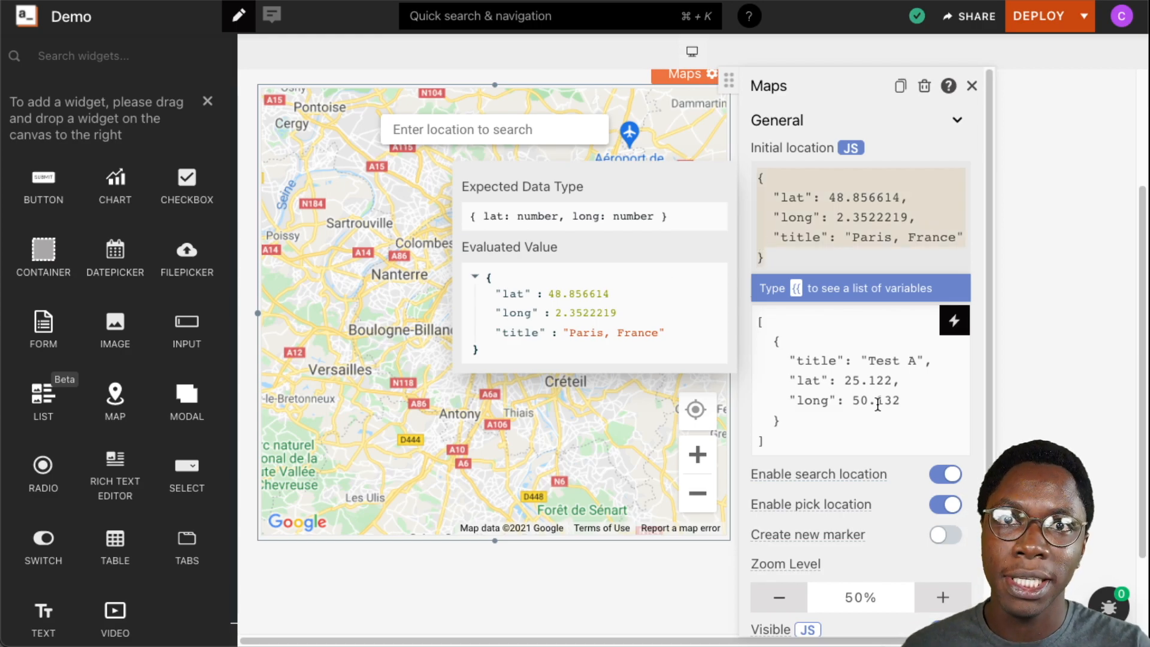
# Step: Edit the Default markers JSON so the Test A entry becomes a Paris marker
pyautogui.click(945, 474)
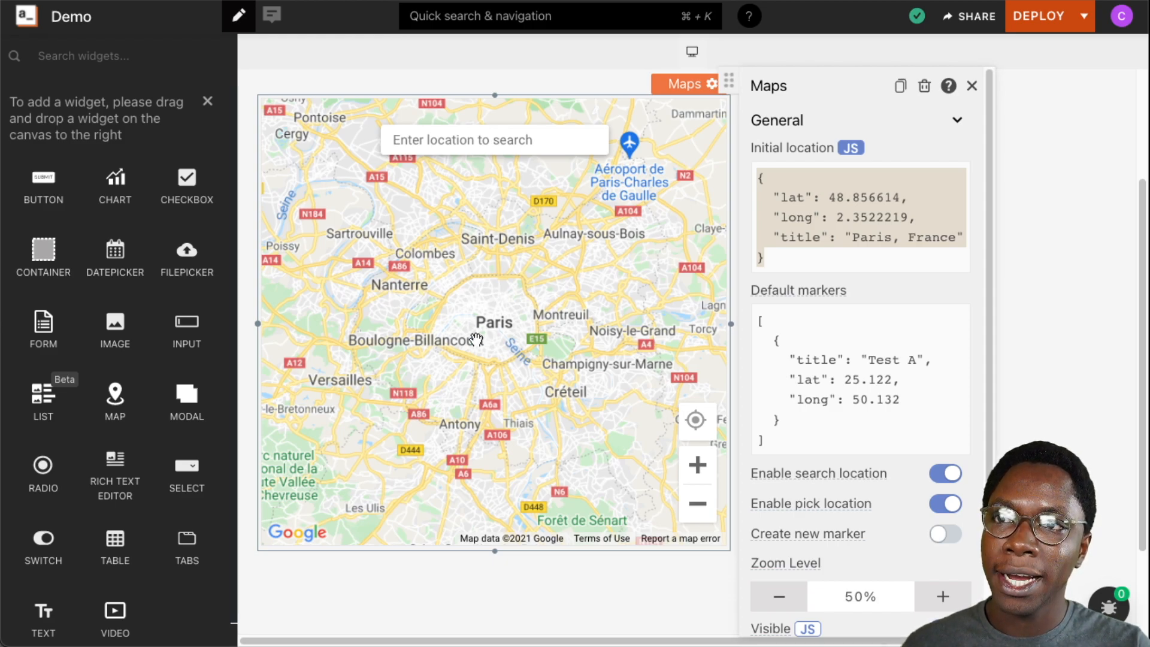
pyautogui.moveTo(494, 328)
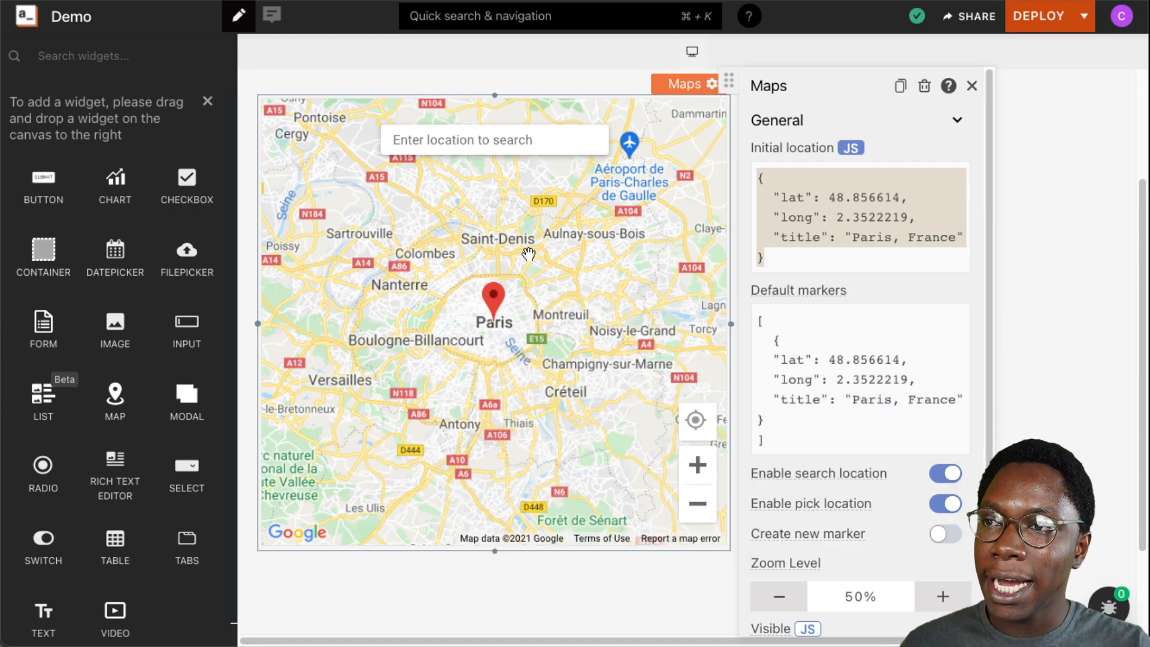
pyautogui.moveTo(480, 342)
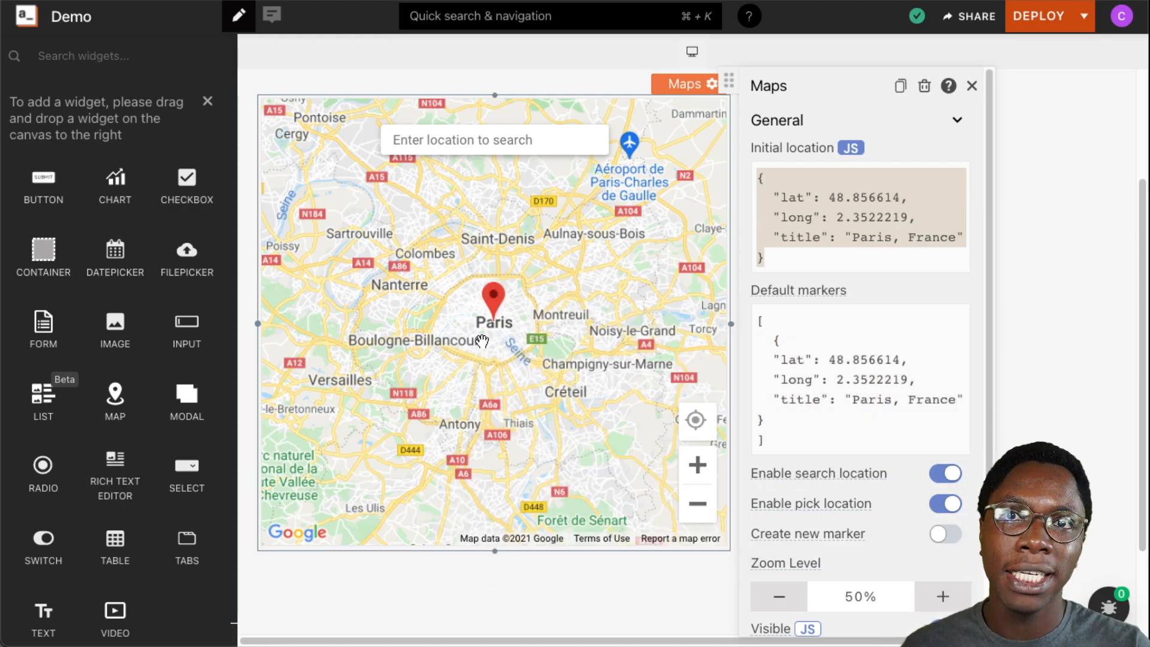
pyautogui.moveTo(518, 313)
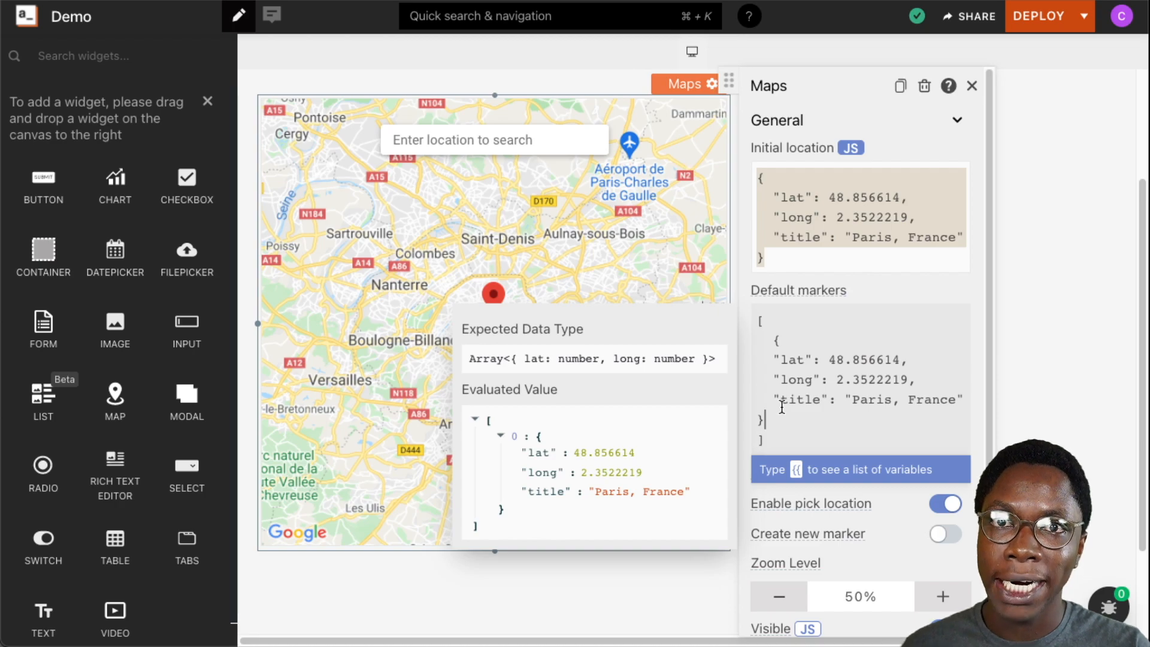
pyautogui.moveTo(619, 277)
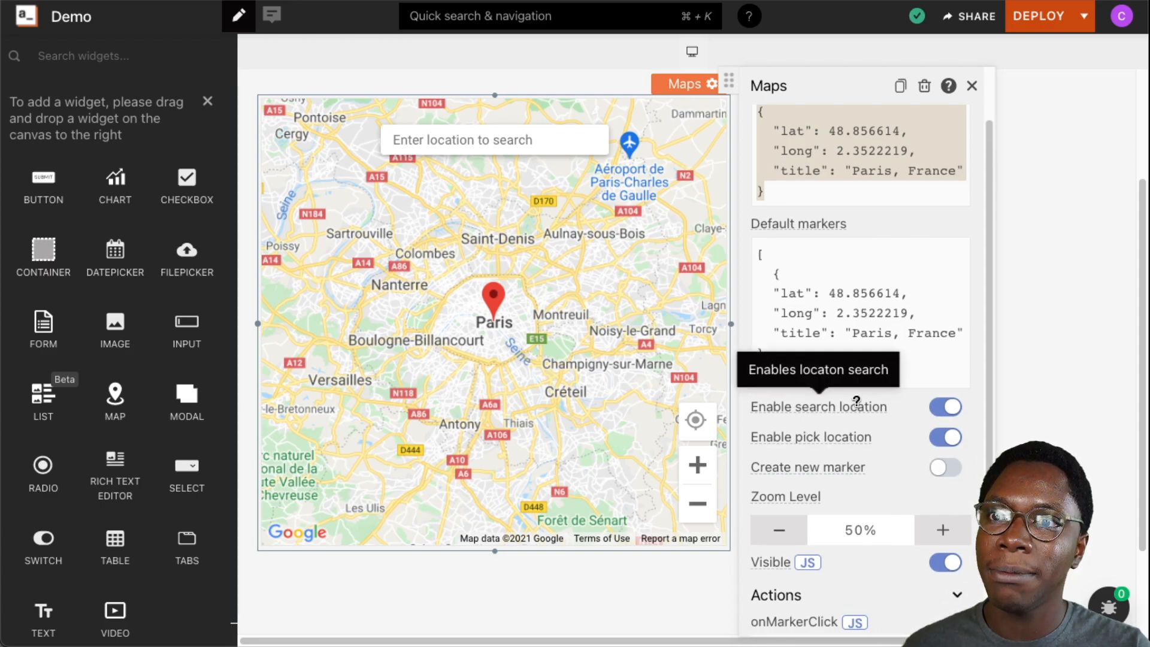
pyautogui.moveTo(922, 404)
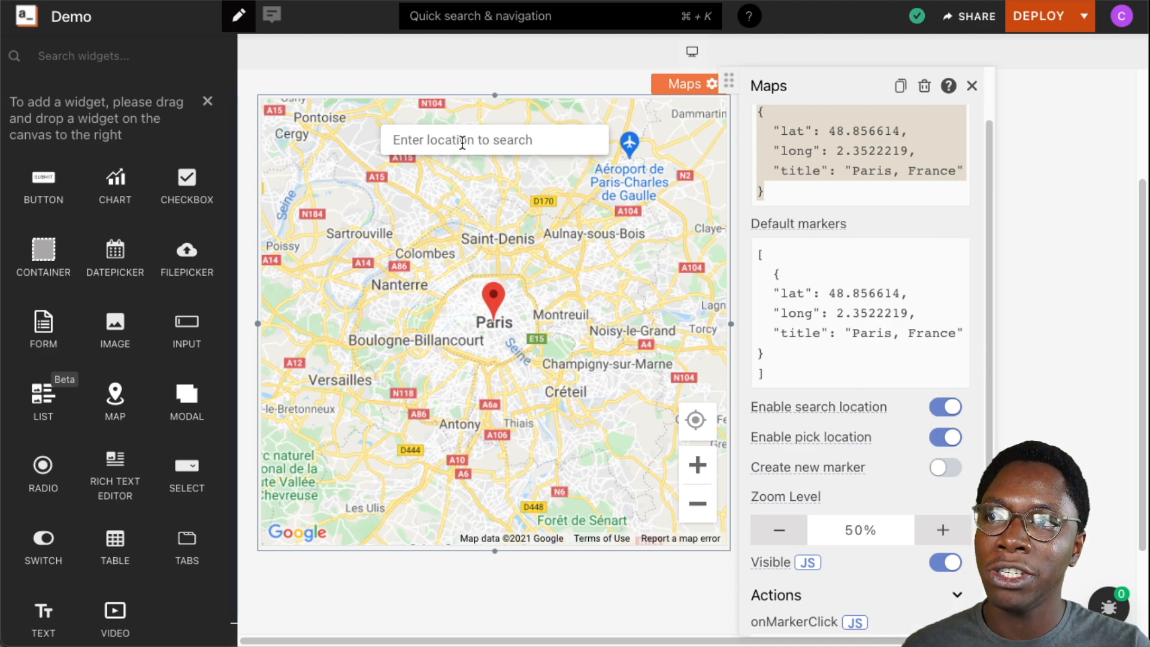
pyautogui.moveTo(576, 295)
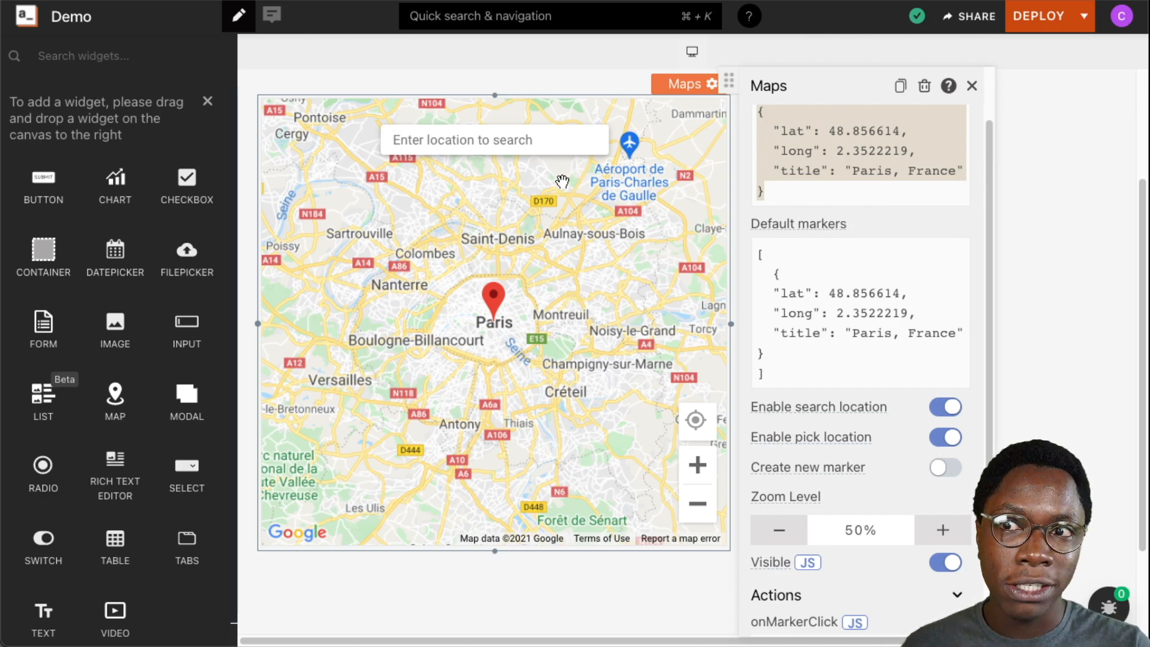
# Step: Turn off Enable search location and Enable pick location for the map
pyautogui.click(945, 407)
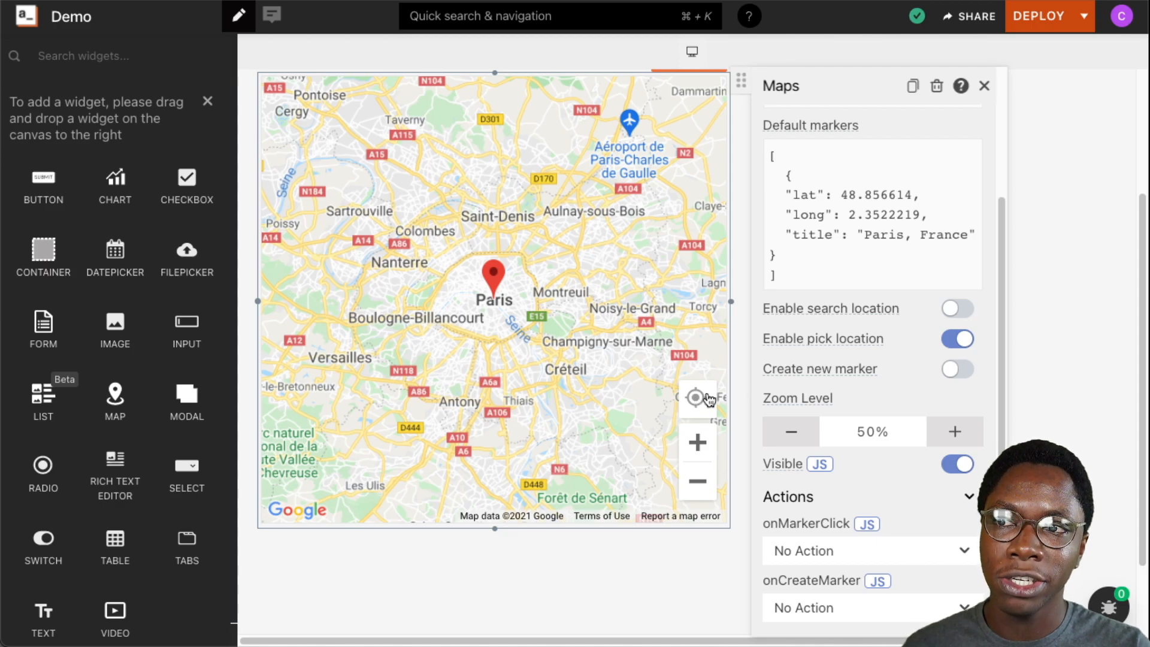
pyautogui.moveTo(707, 415)
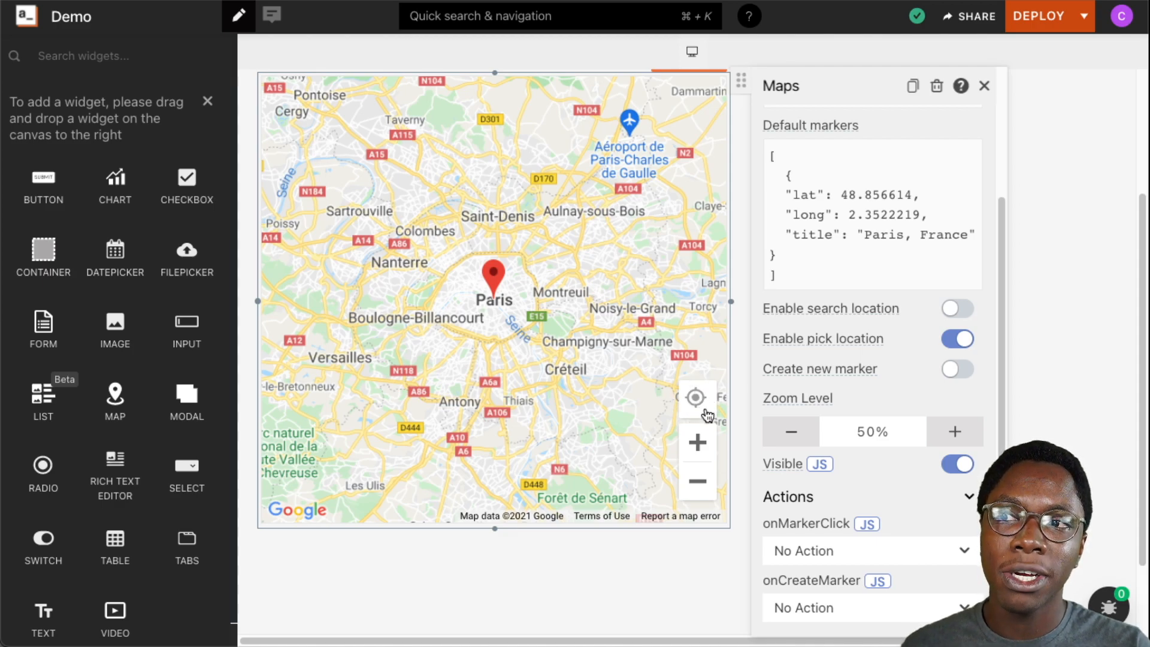
pyautogui.click(695, 398)
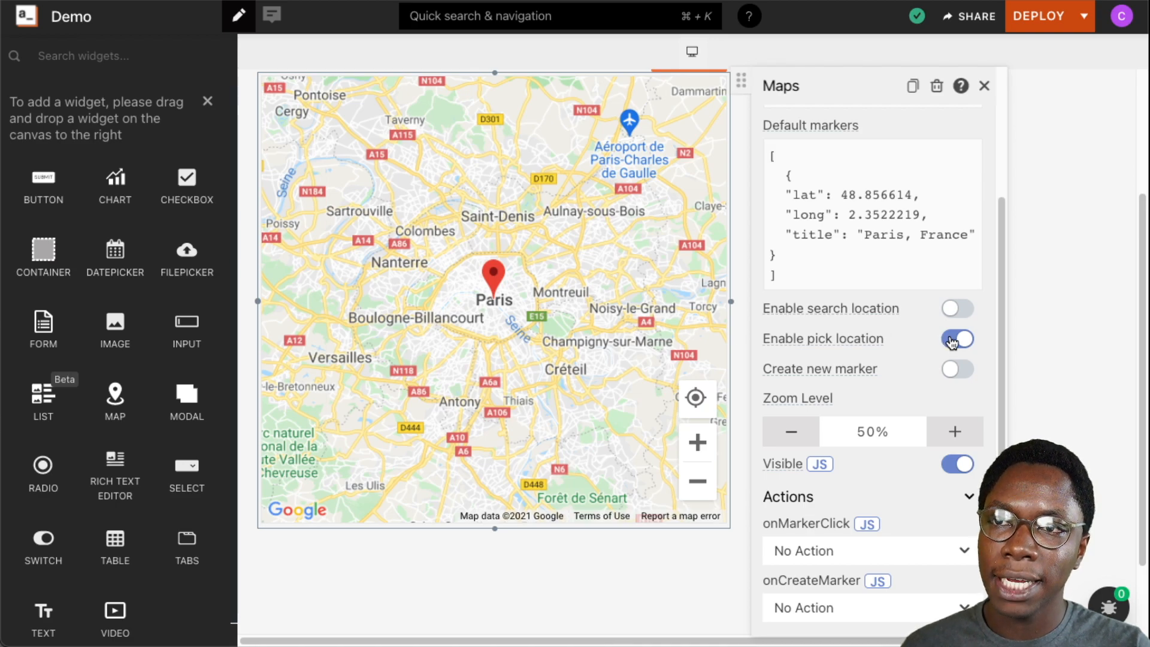
pyautogui.click(957, 338)
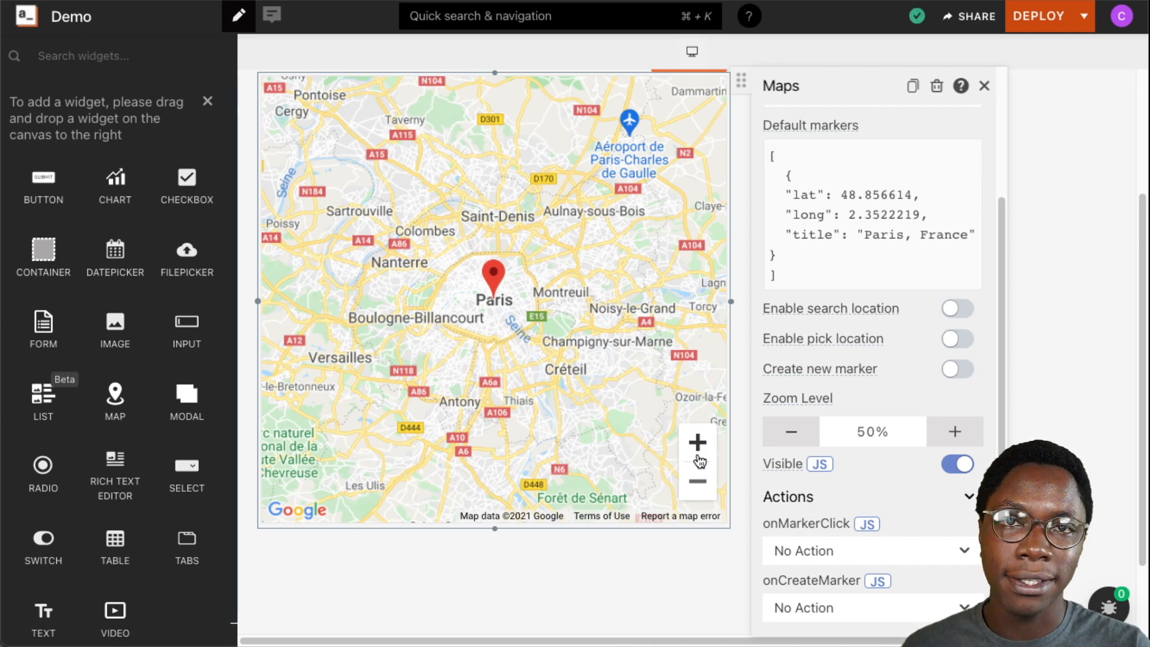
pyautogui.moveTo(684, 400)
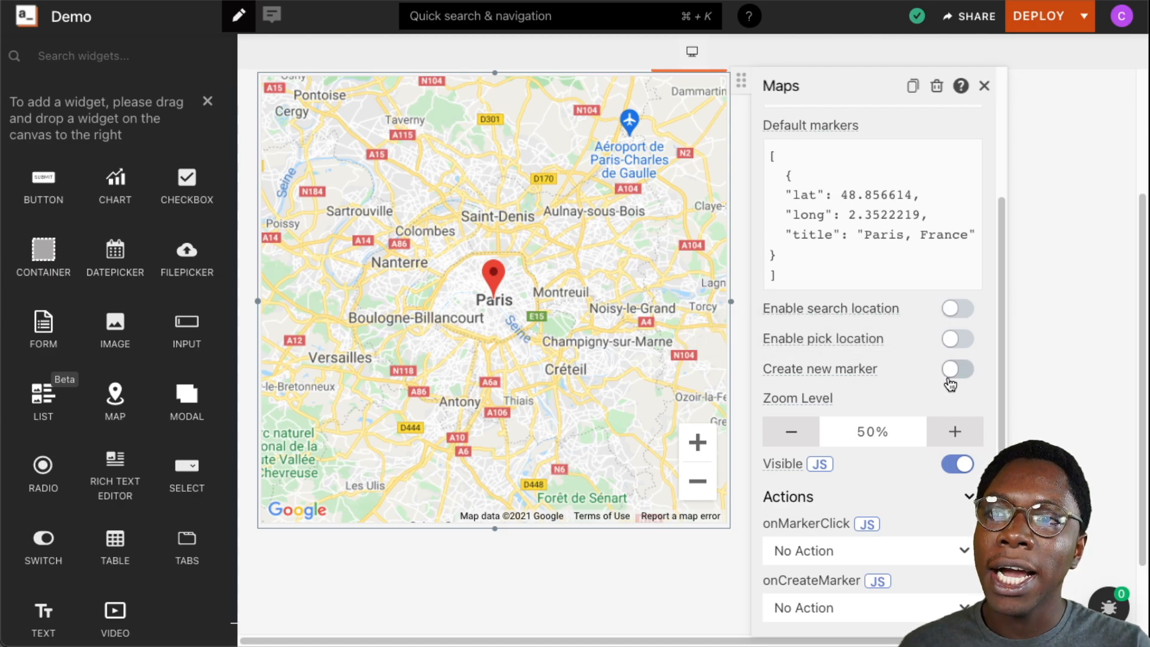
# Step: Enable Create new marker, drop a marker southwest of Paris, then disable creation again
pyautogui.click(957, 368)
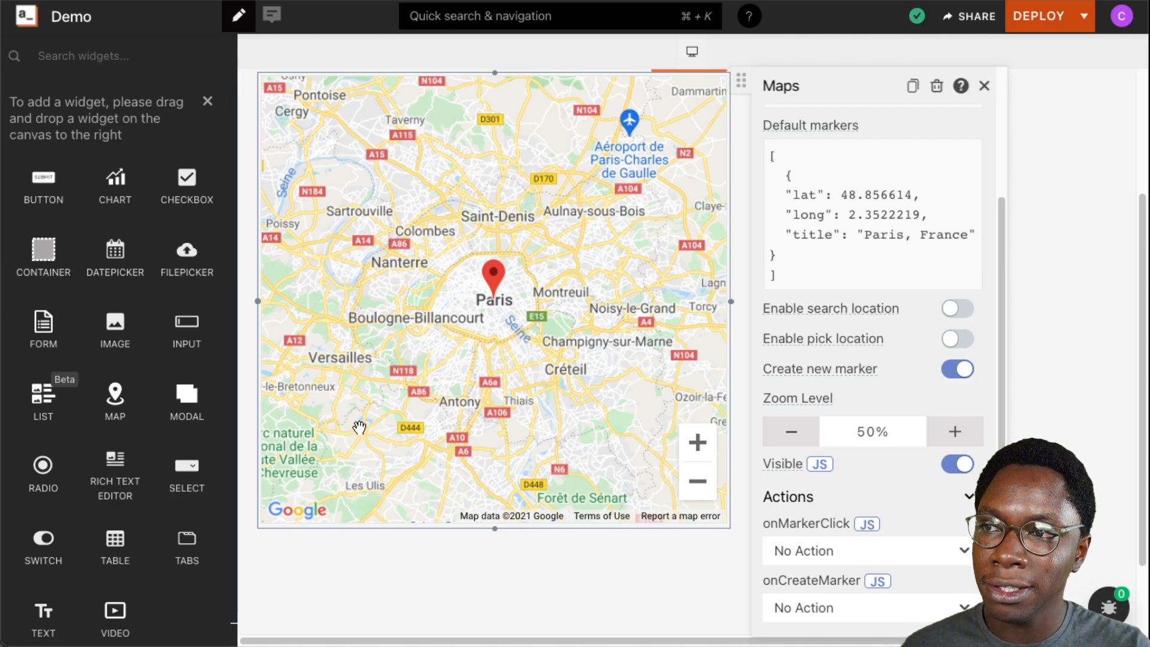
pyautogui.click(351, 411)
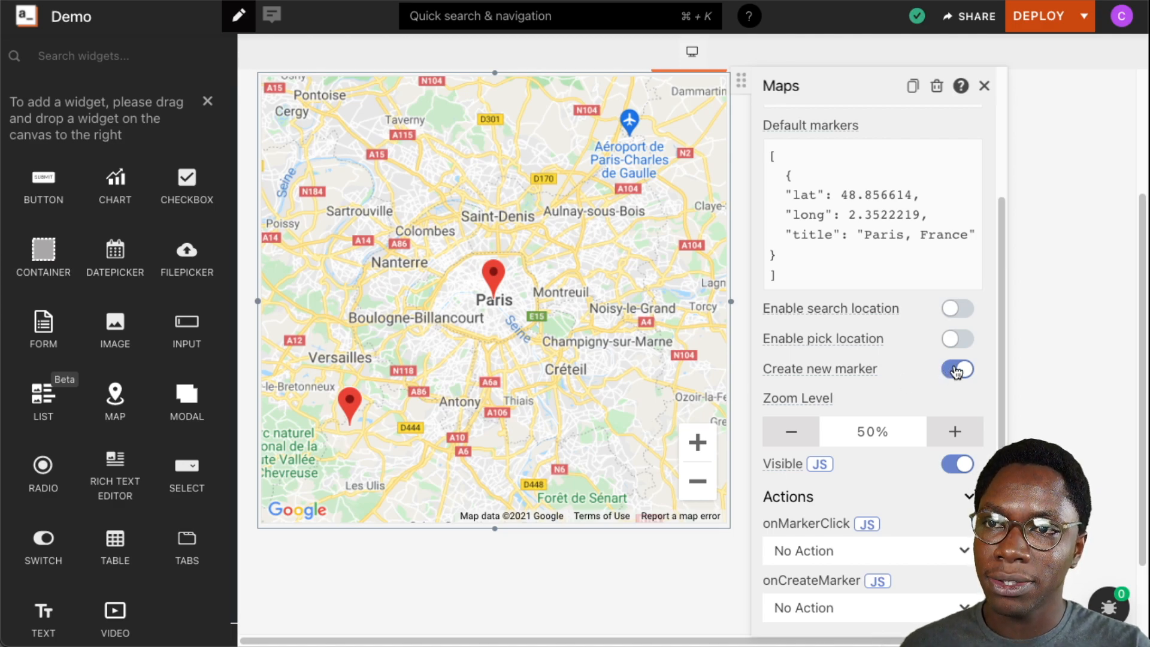
pyautogui.click(957, 369)
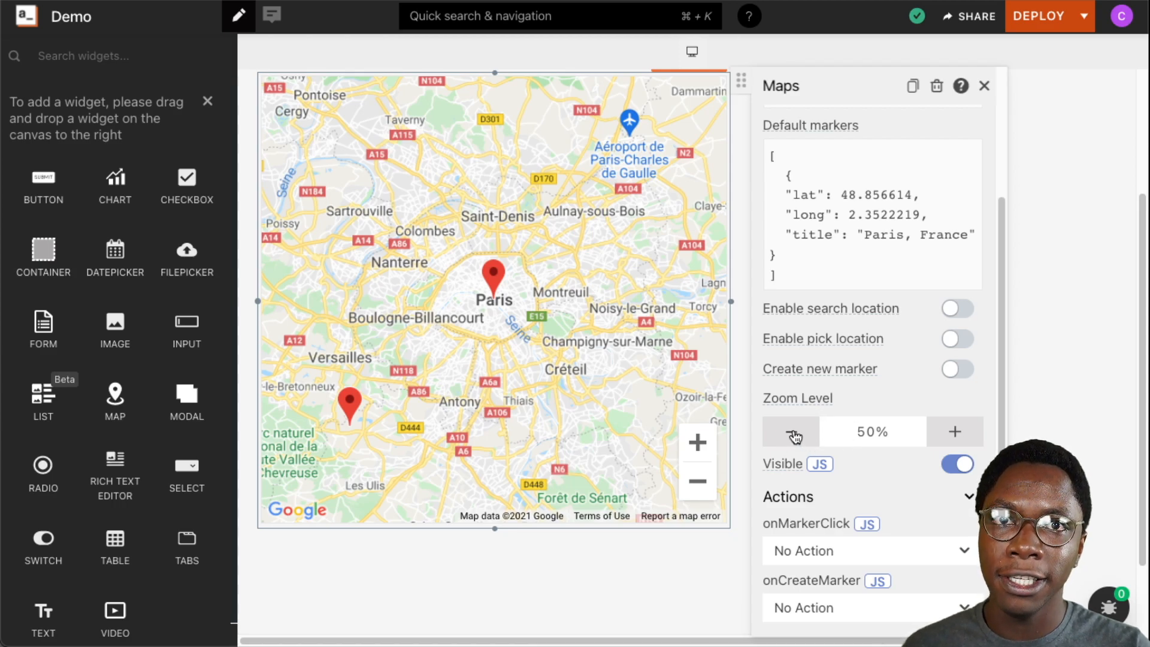
pyautogui.click(790, 431)
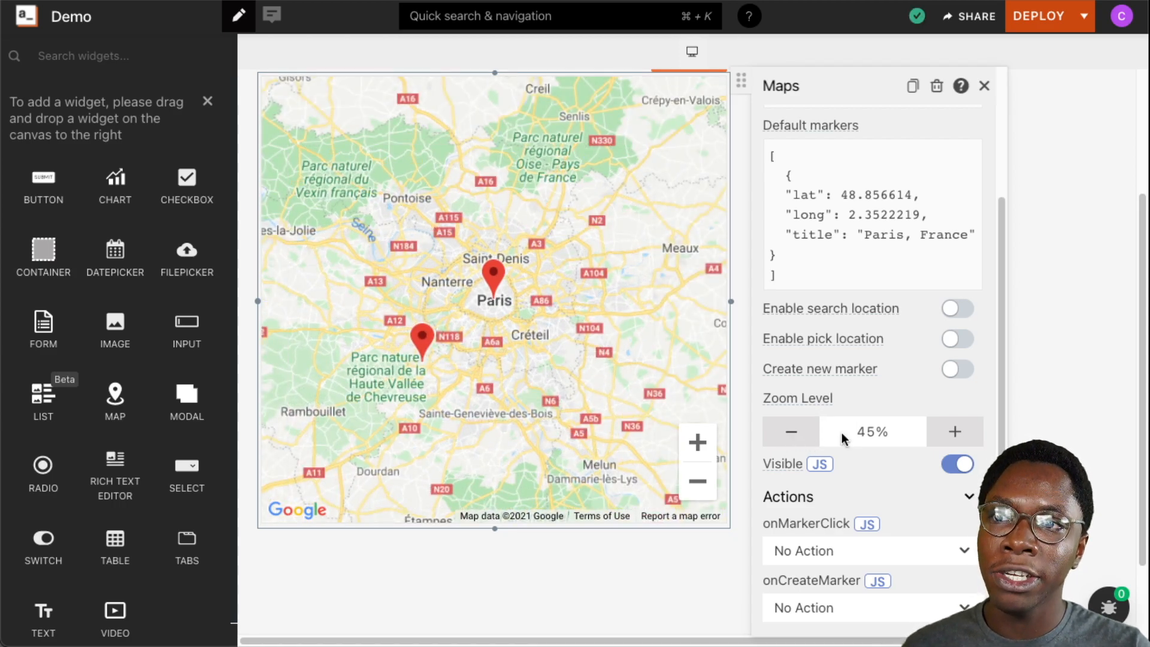
pyautogui.click(954, 431)
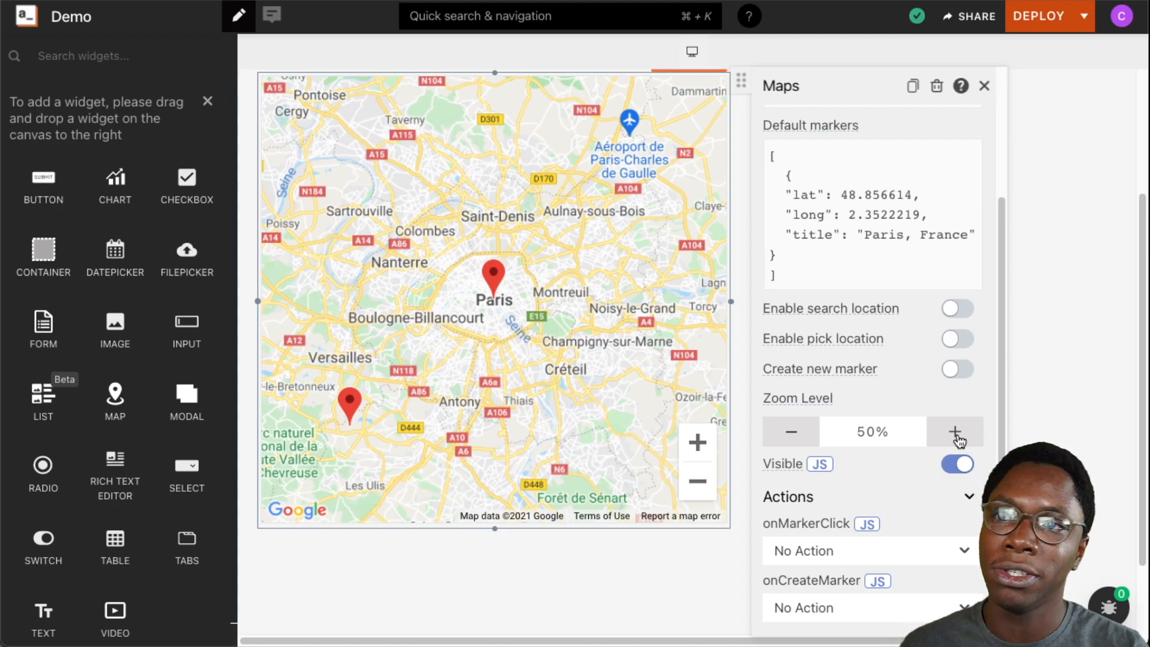
pyautogui.click(957, 463)
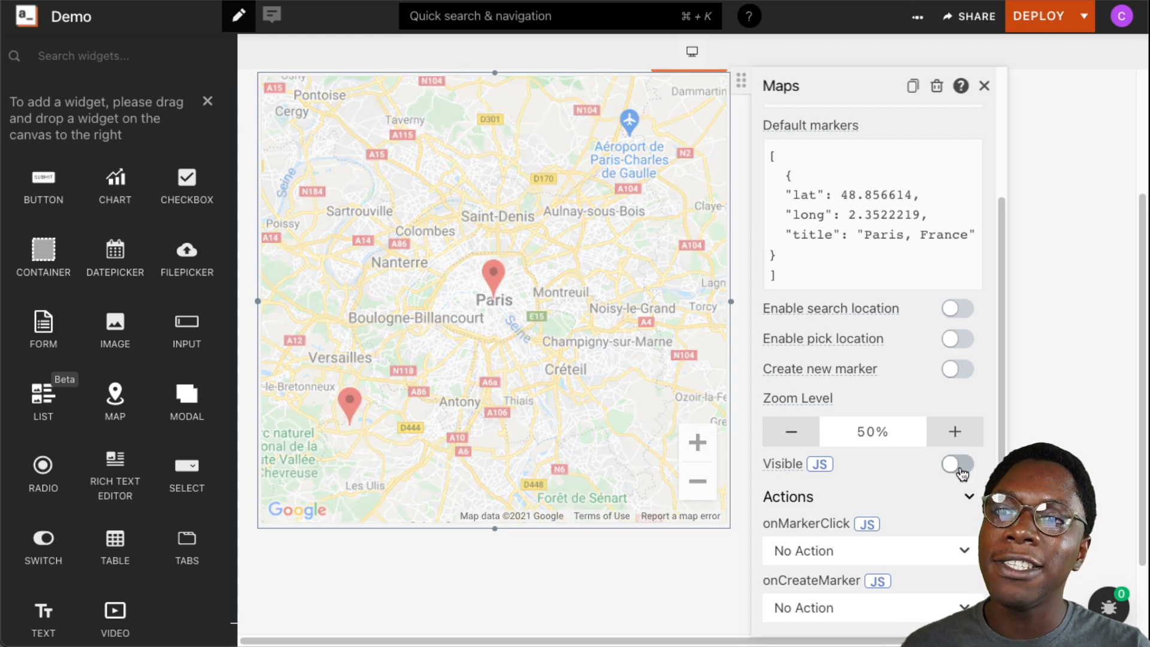
pyautogui.click(956, 463)
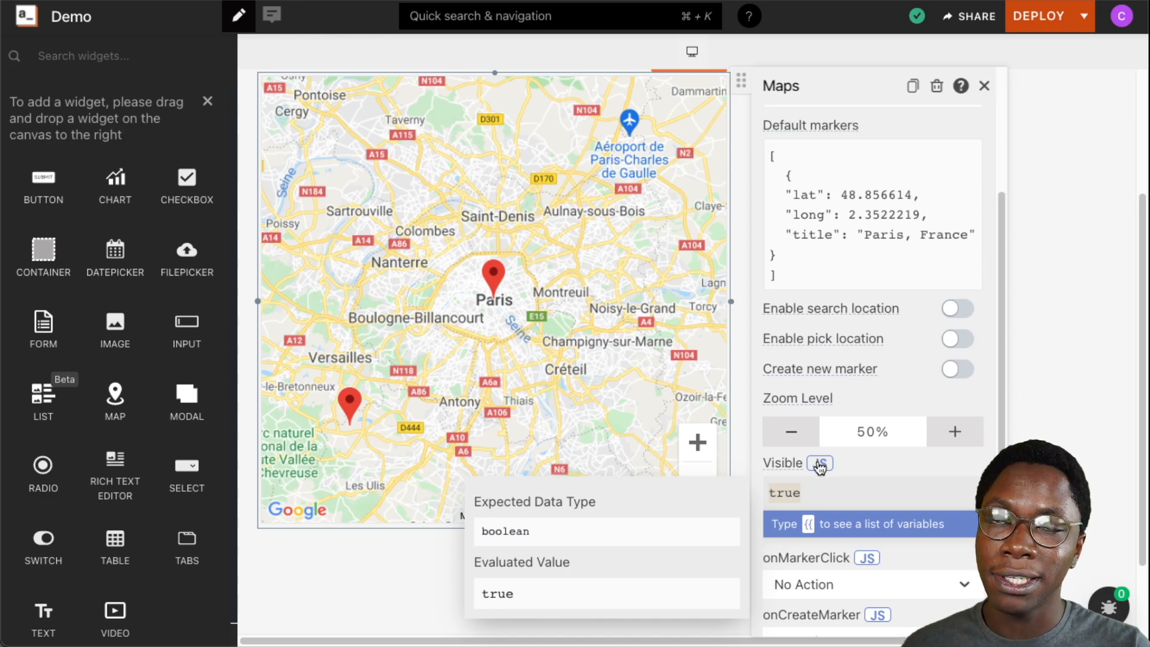
pyautogui.click(956, 462)
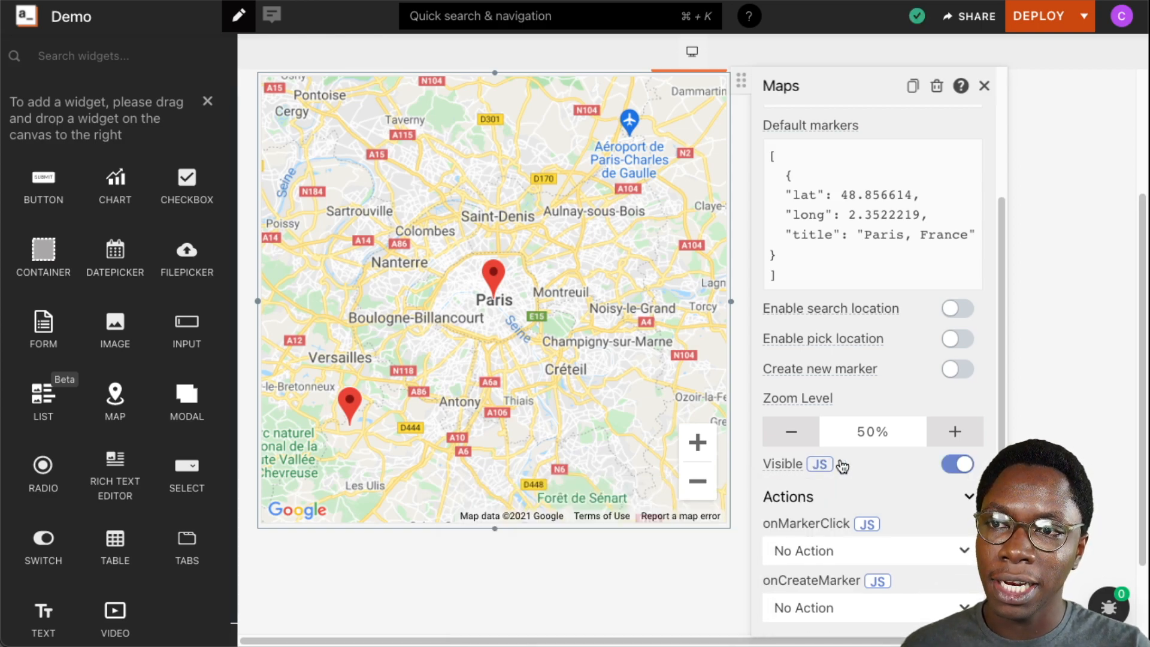
pyautogui.moveTo(929, 462)
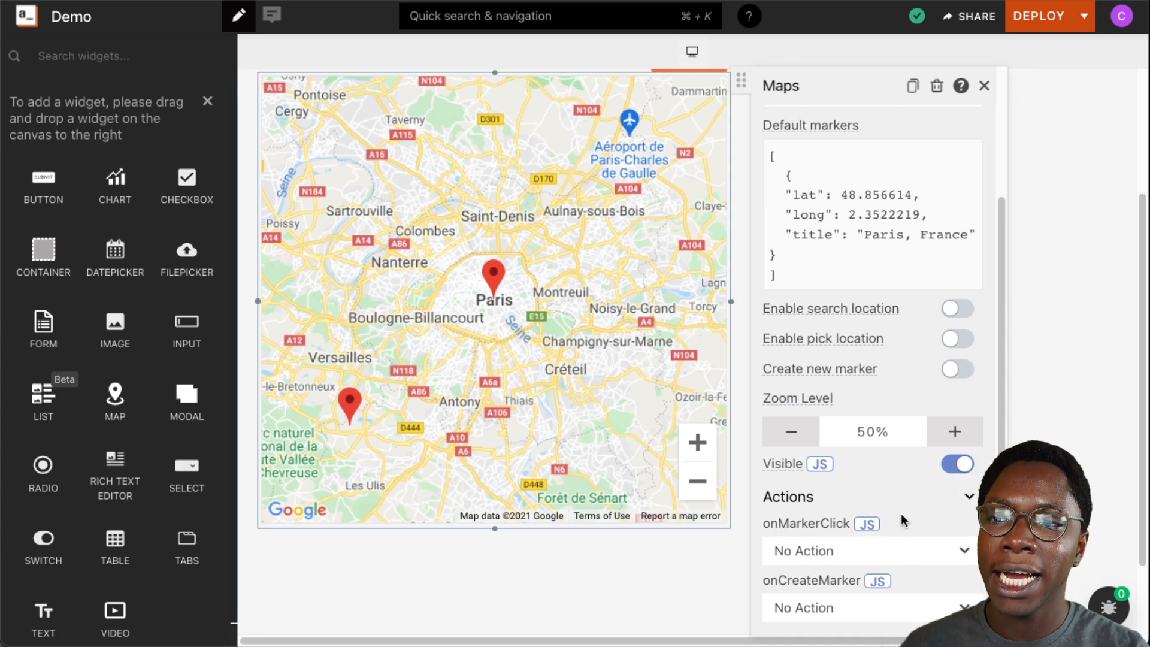
pyautogui.moveTo(799, 541)
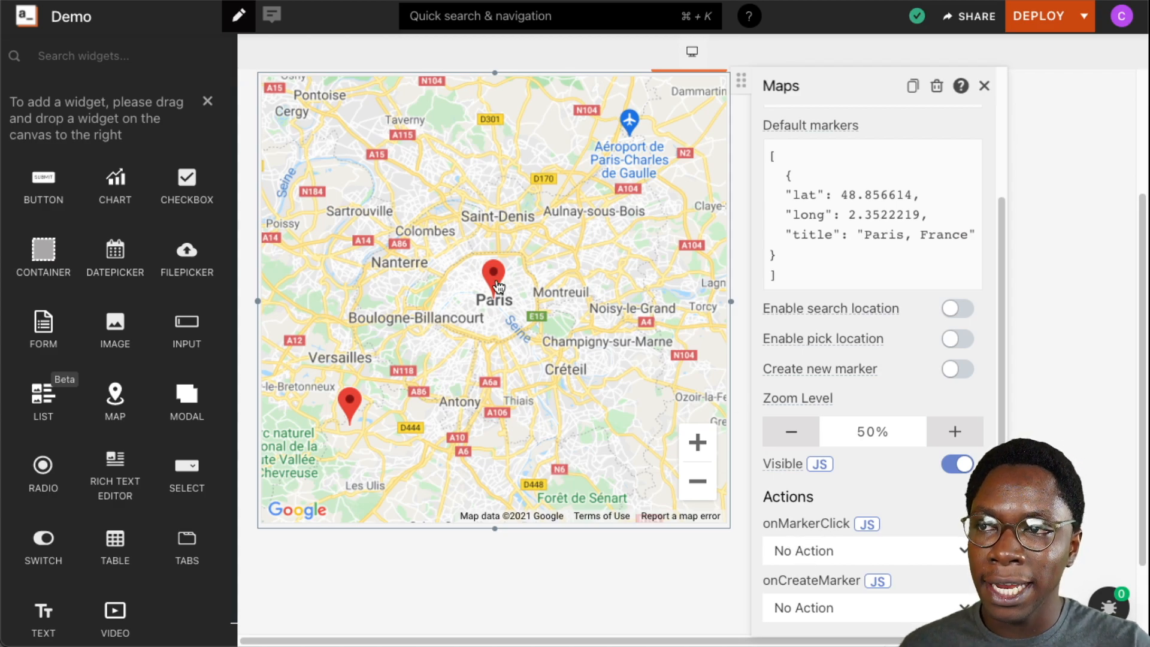
pyautogui.moveTo(366, 407)
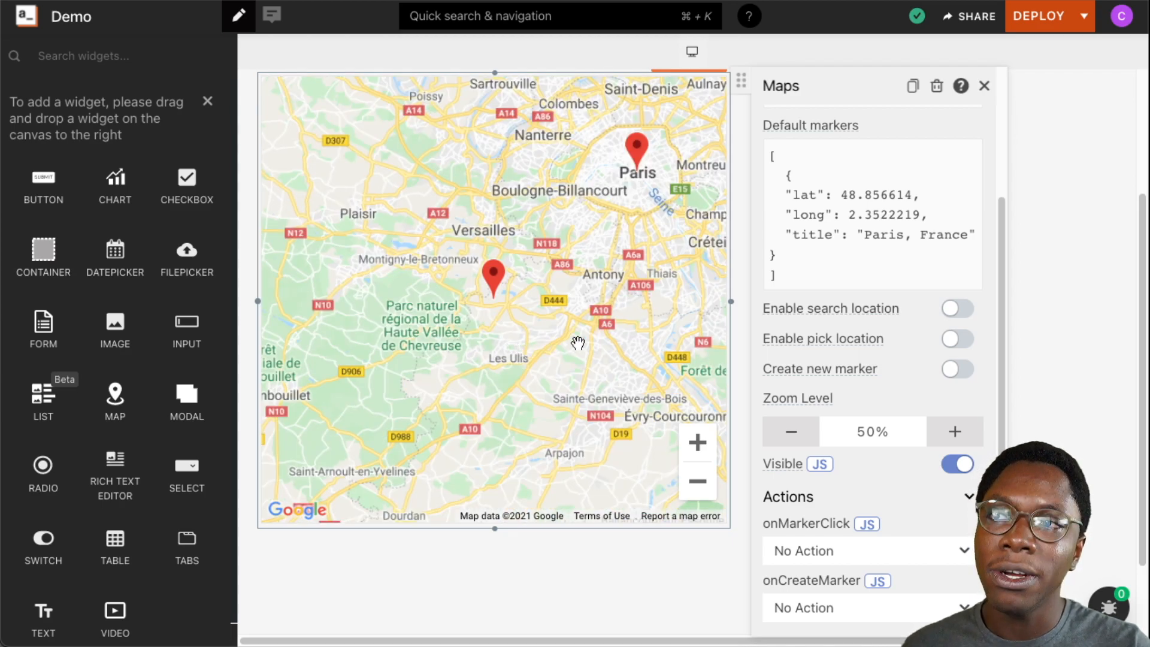
# Step: Browse the onMarkerClick action choices for the map
pyautogui.click(867, 551)
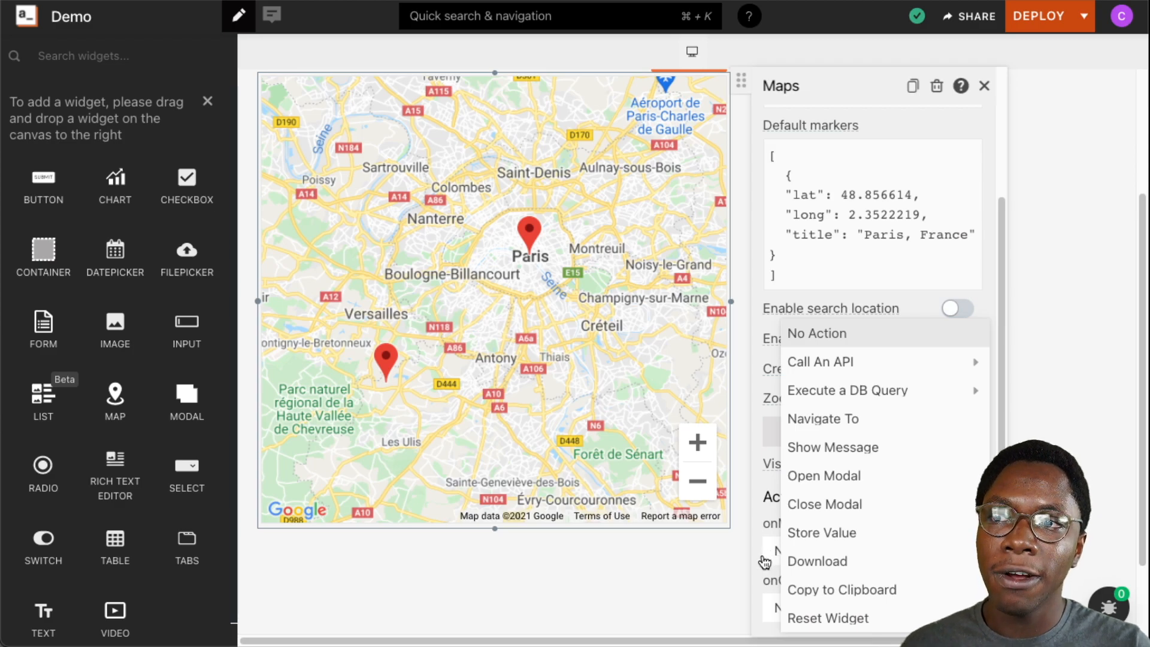
pyautogui.moveTo(820, 345)
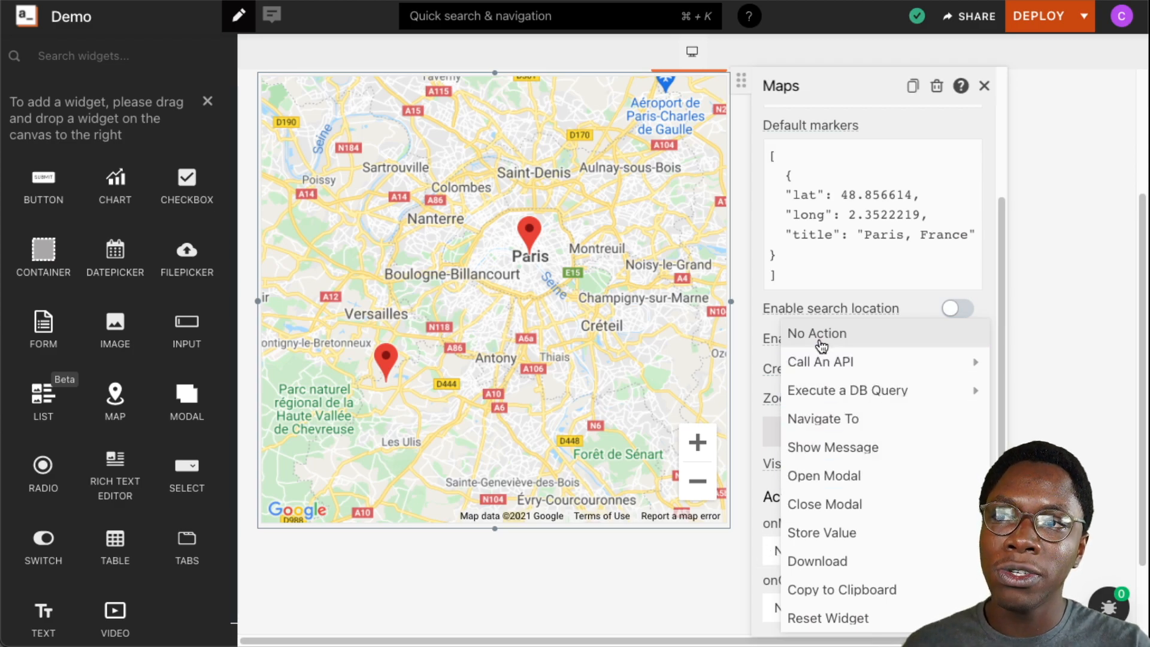
pyautogui.moveTo(819, 362)
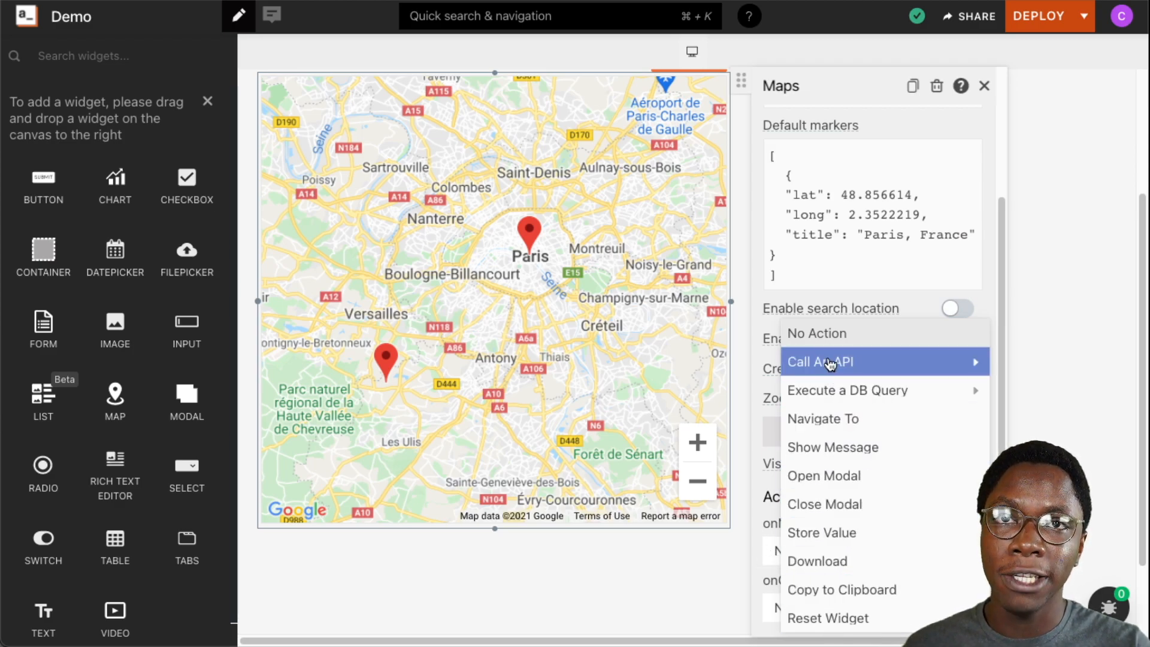
pyautogui.moveTo(759, 557)
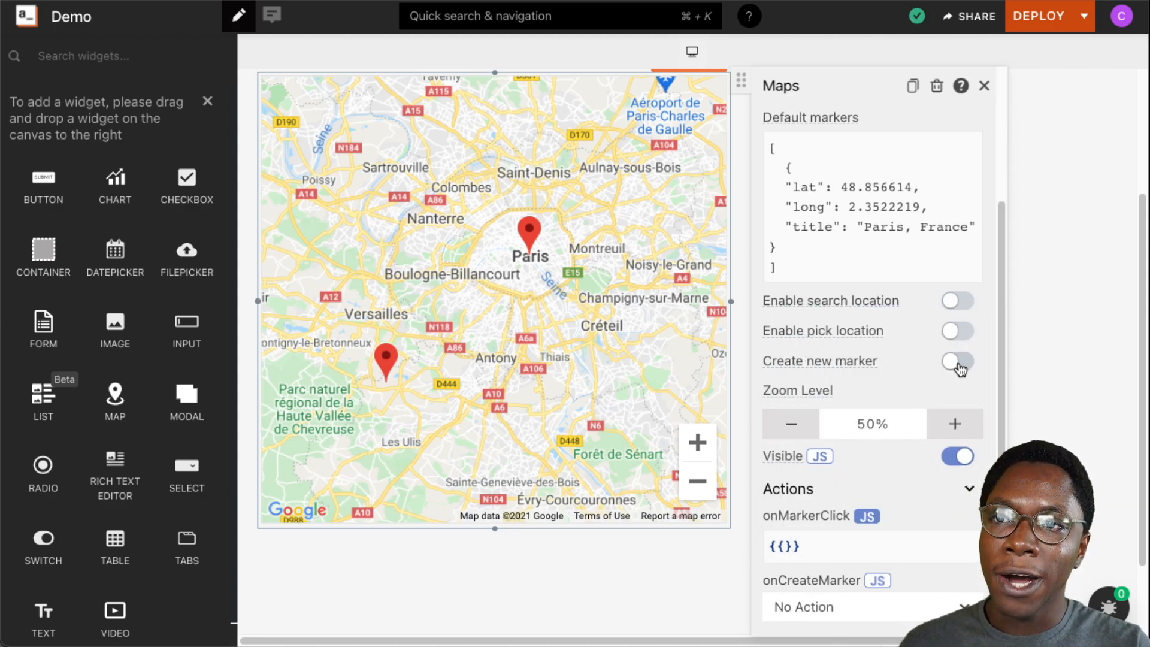
# Step: Enable marker creation, add a marker near Nanterre, and make onCreateMarker a JS binding
pyautogui.click(957, 360)
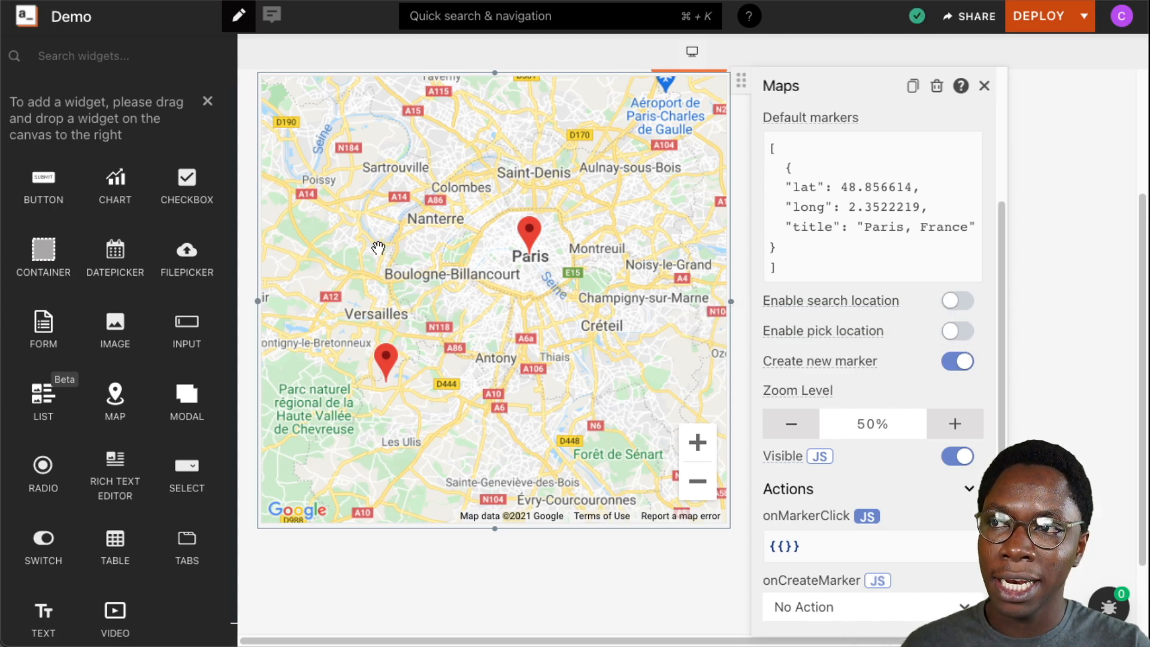
pyautogui.click(375, 242)
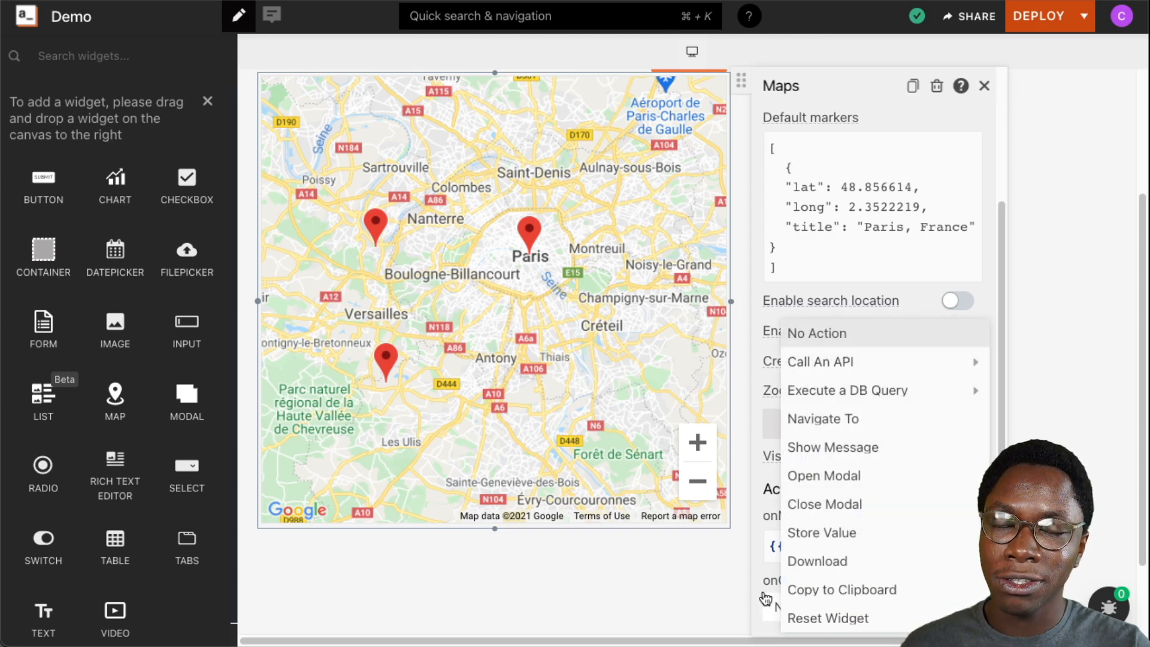
pyautogui.moveTo(821, 418)
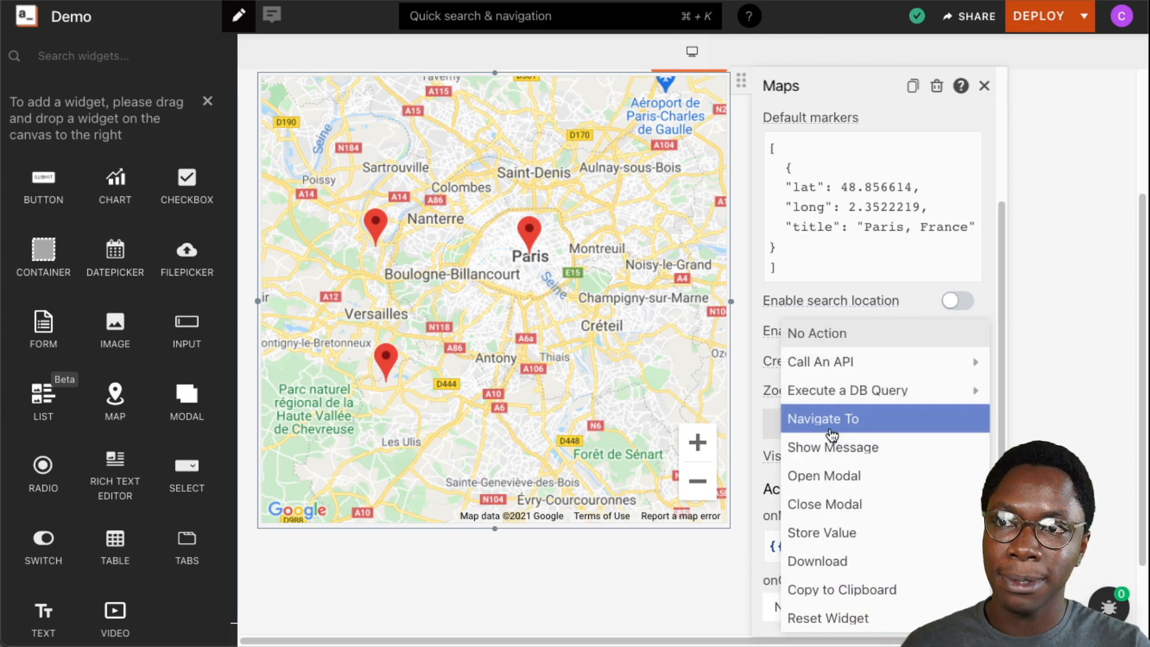
pyautogui.moveTo(843, 389)
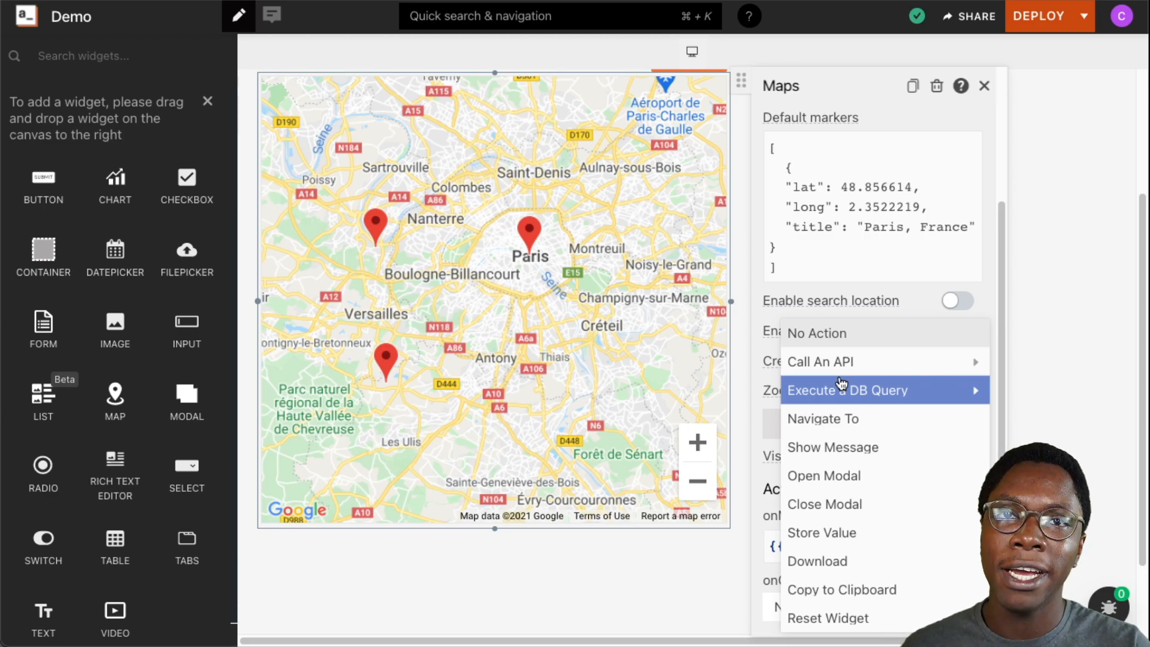
pyautogui.moveTo(824, 505)
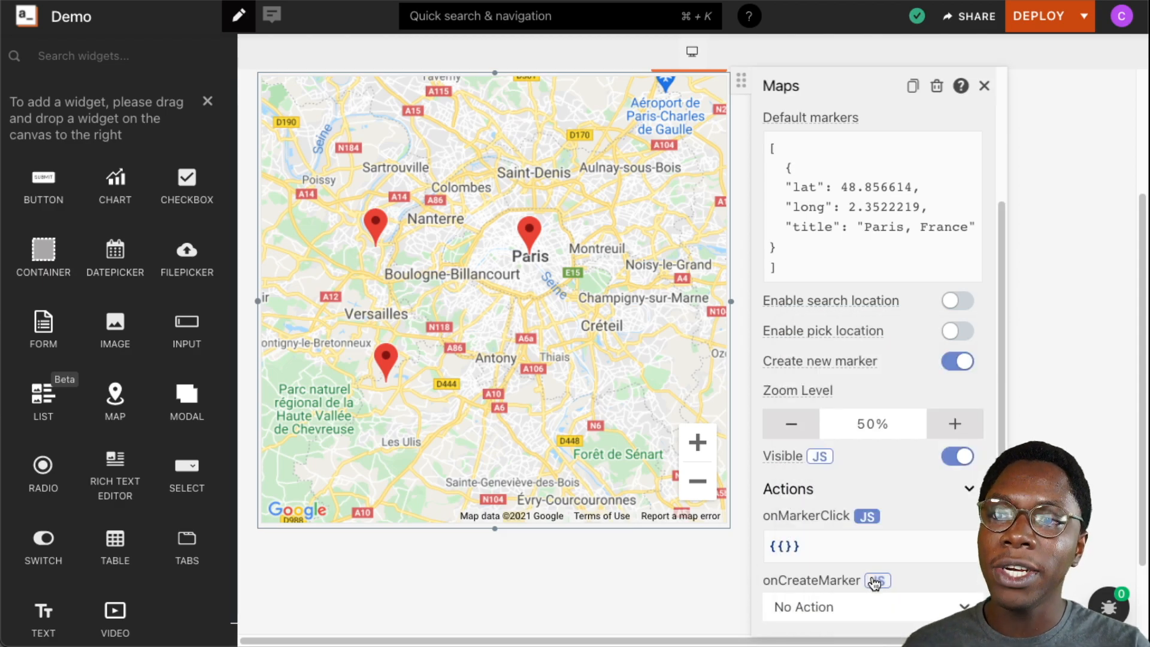
pyautogui.click(878, 580)
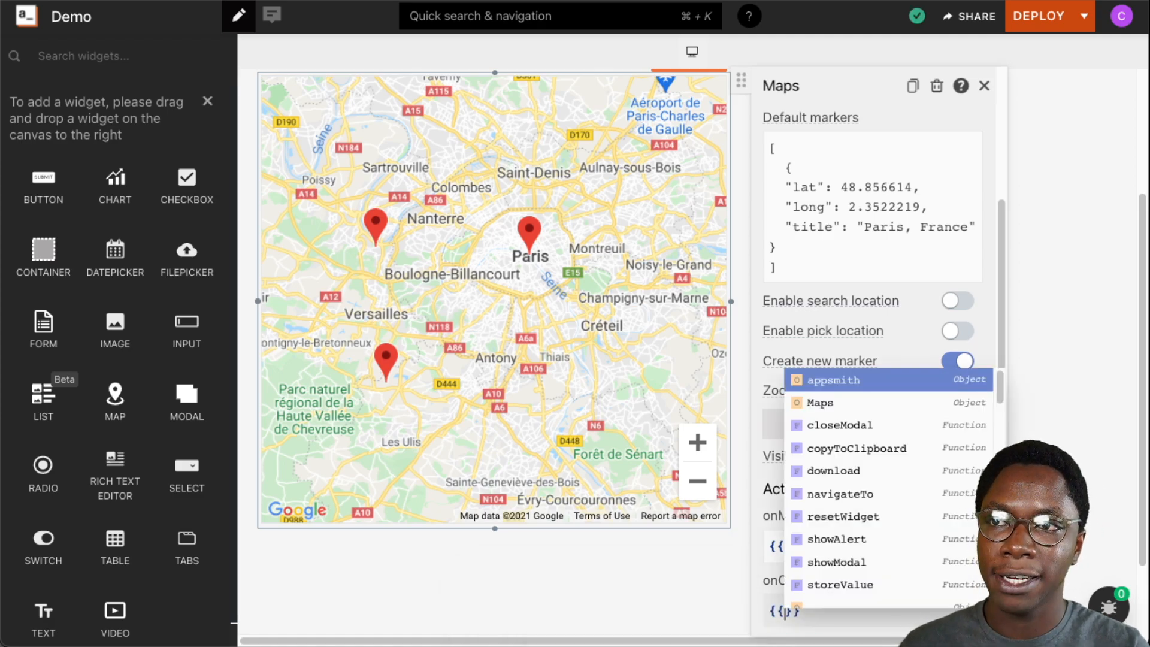
pyautogui.moveTo(683, 587)
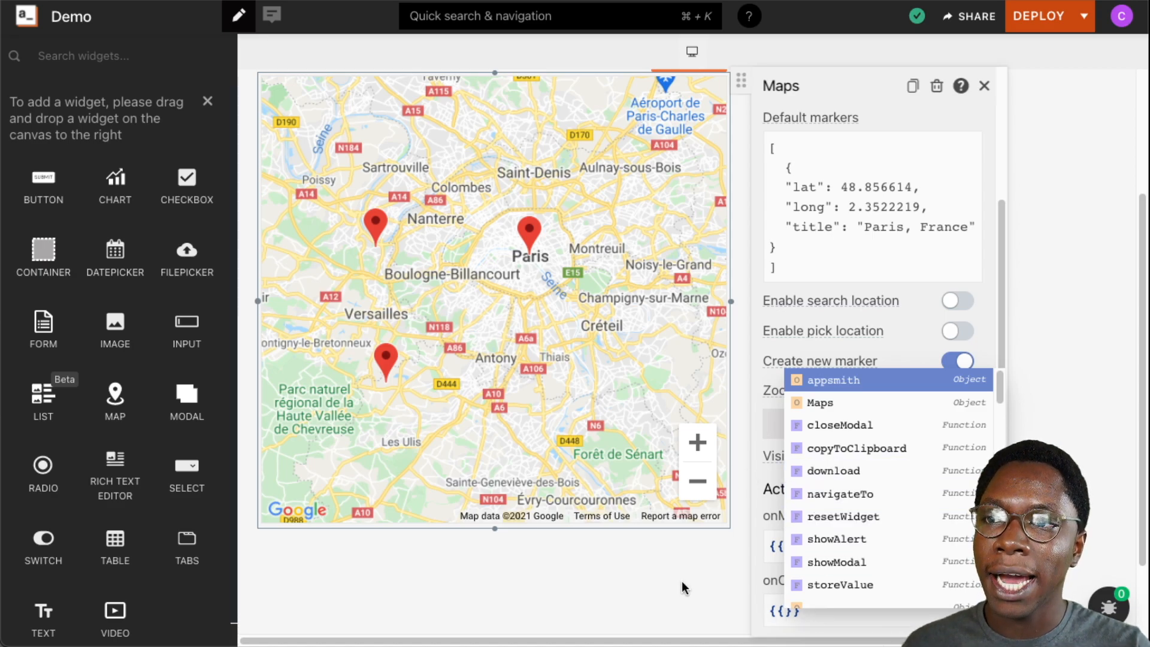